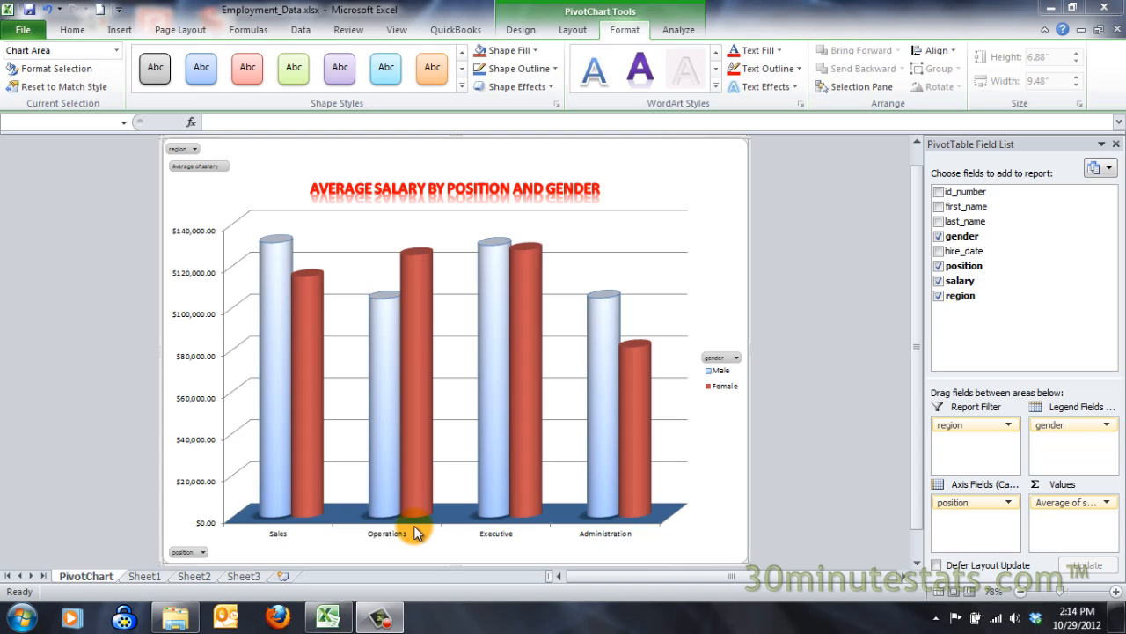
Filter the chart's region field to West only, clearing the (All) selection
left_click(179, 148)
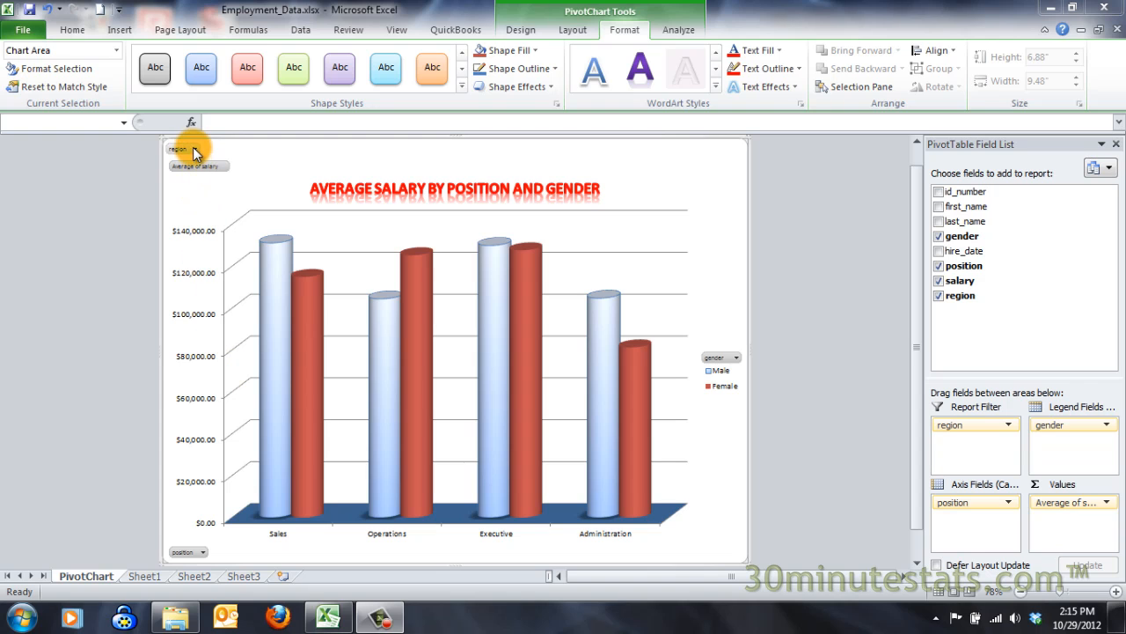
left_click(207, 150)
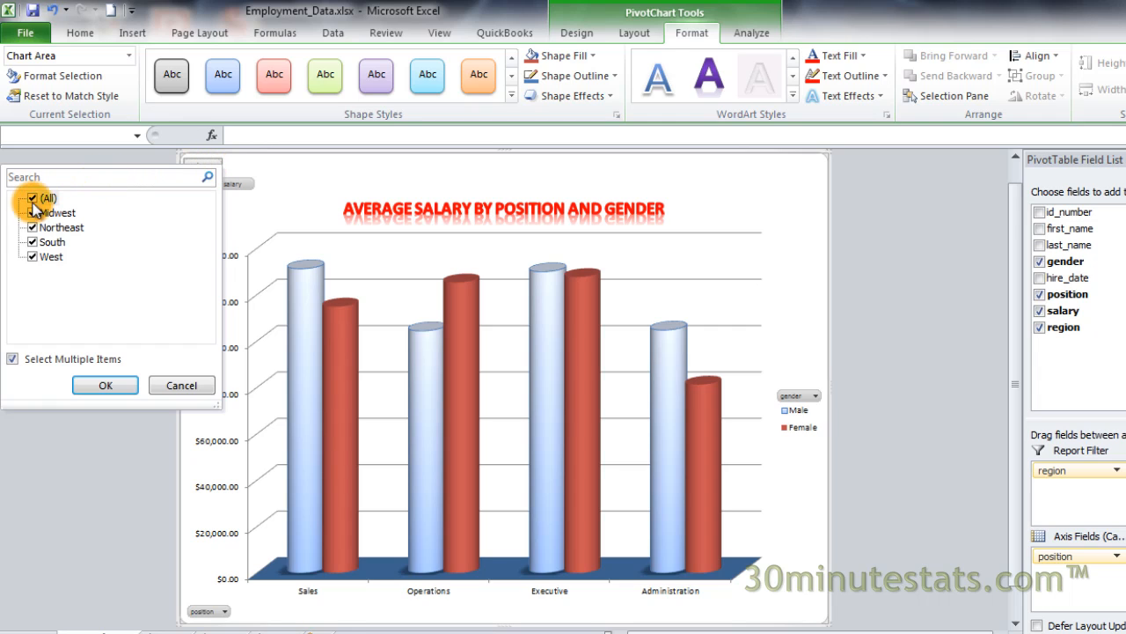
left_click(32, 197)
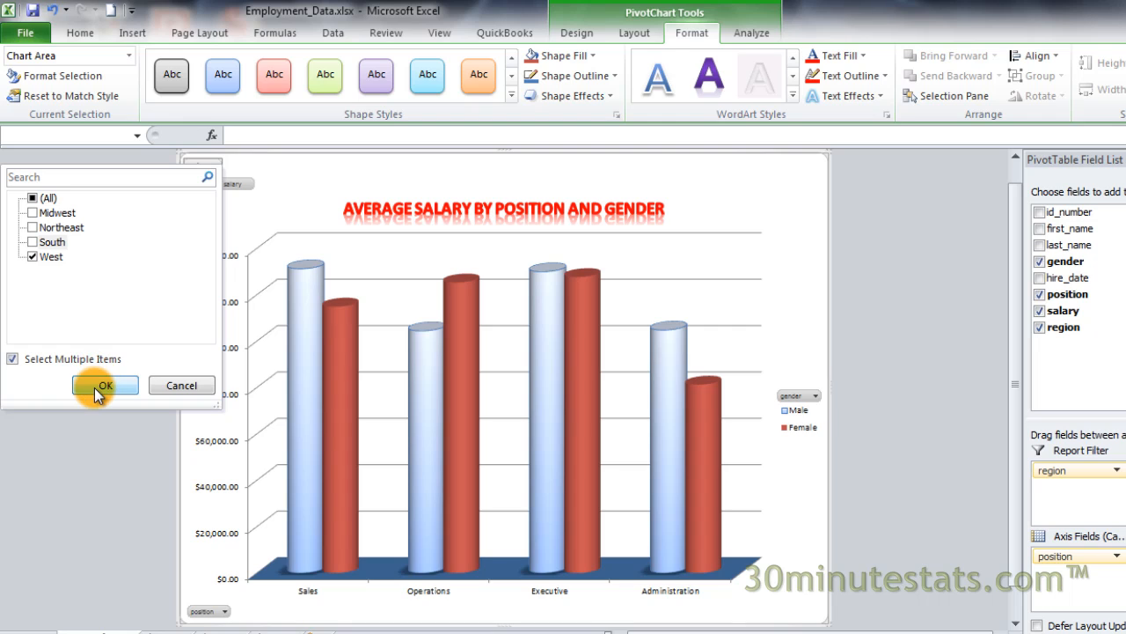
left_click(102, 386)
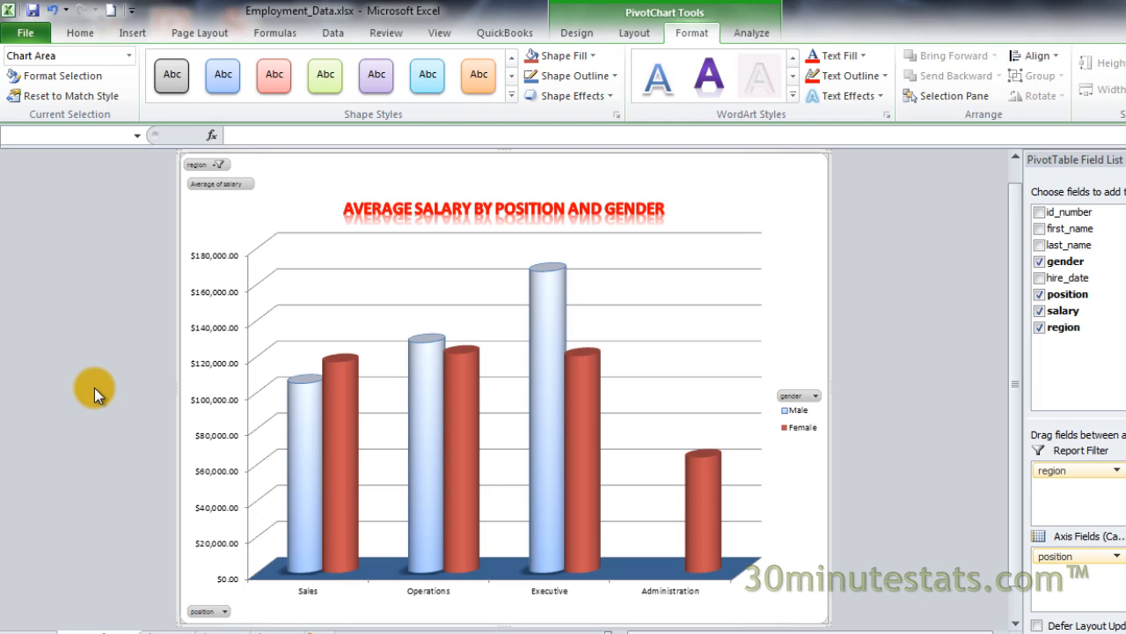
mouse_move(203, 592)
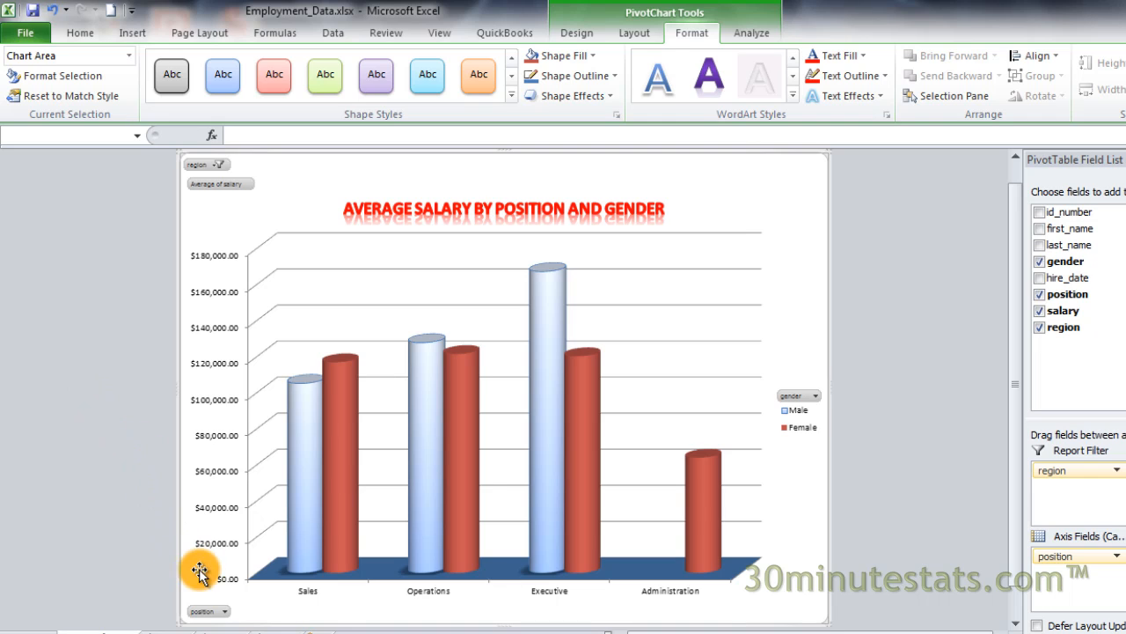
Filter the position field to Sales and Operations, excluding Executive and Administration
left_click(221, 609)
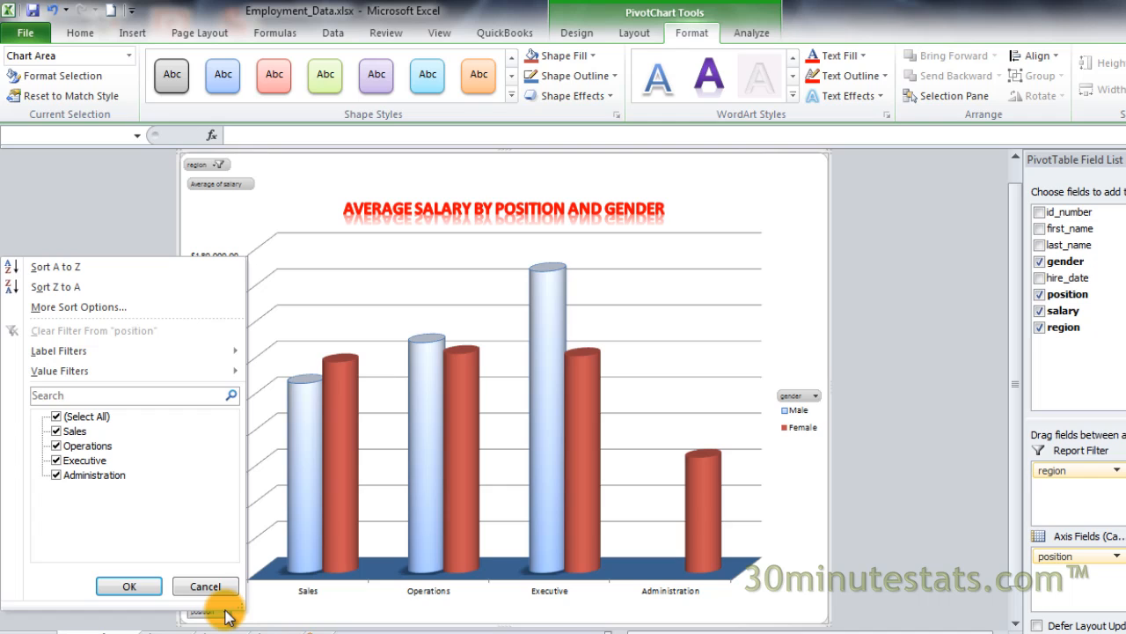
mouse_move(162, 567)
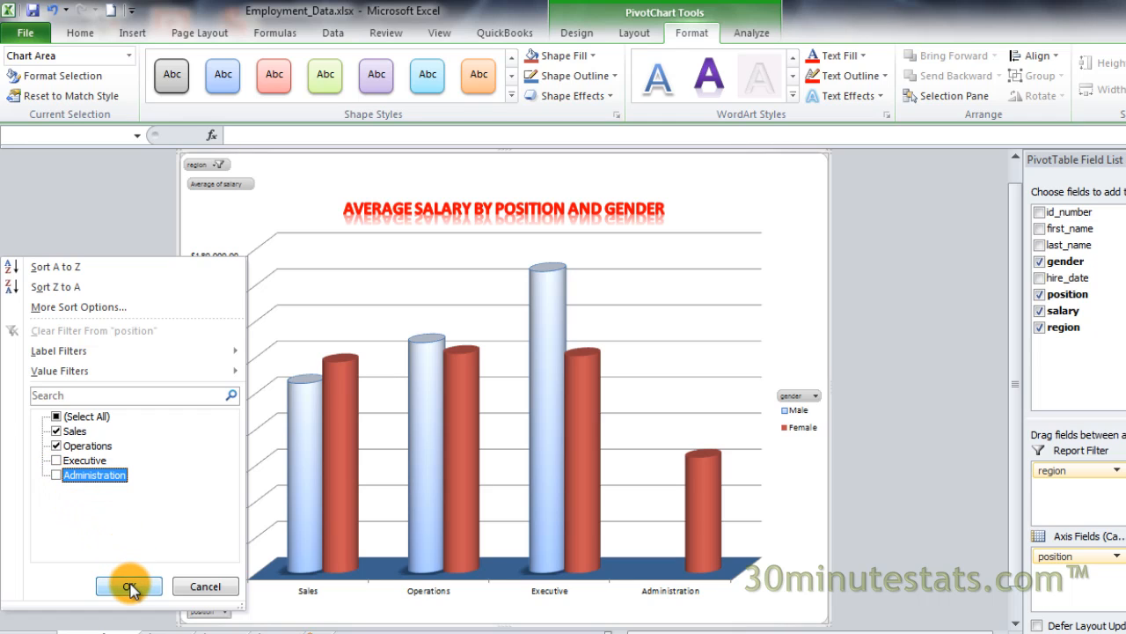
left_click(123, 586)
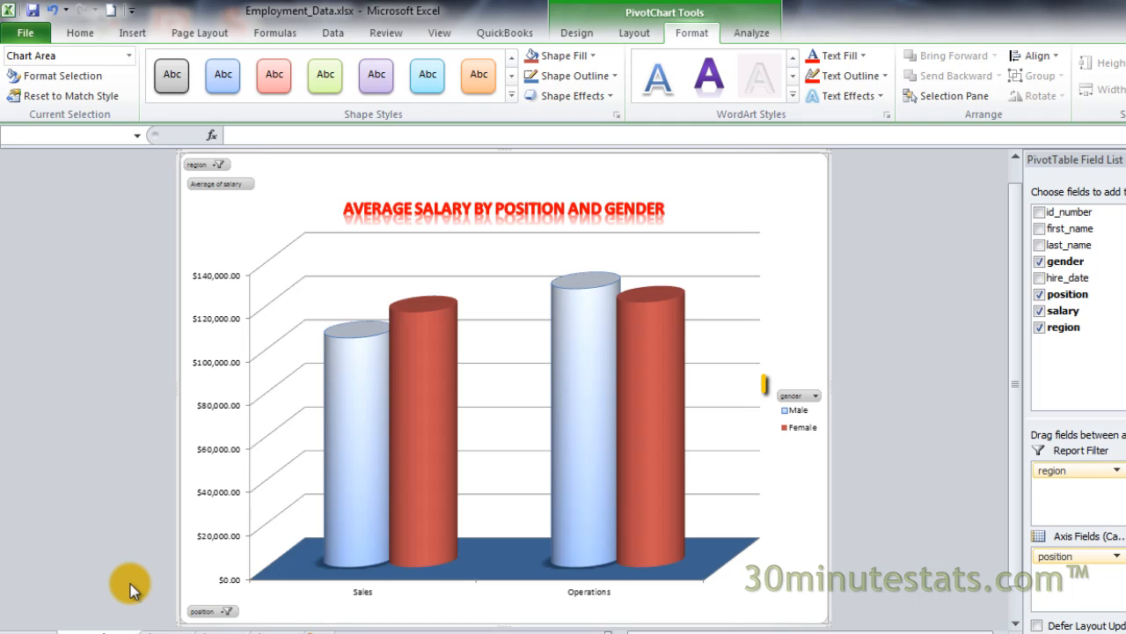
left_click(799, 401)
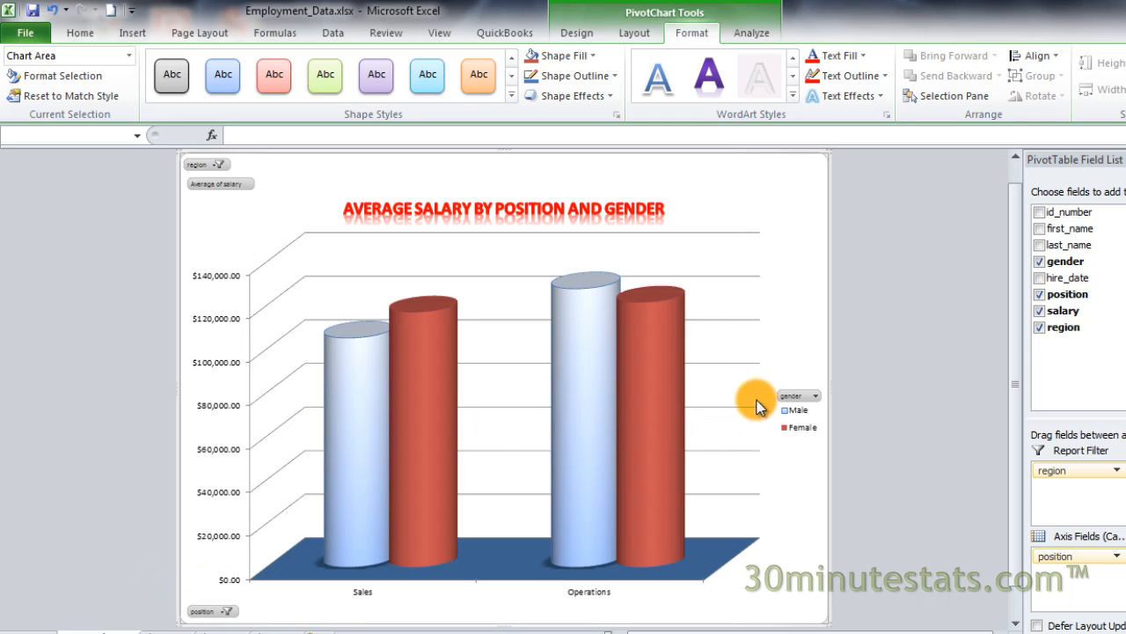
Filter the legend's gender field to Male only by excluding Female
left_click(813, 395)
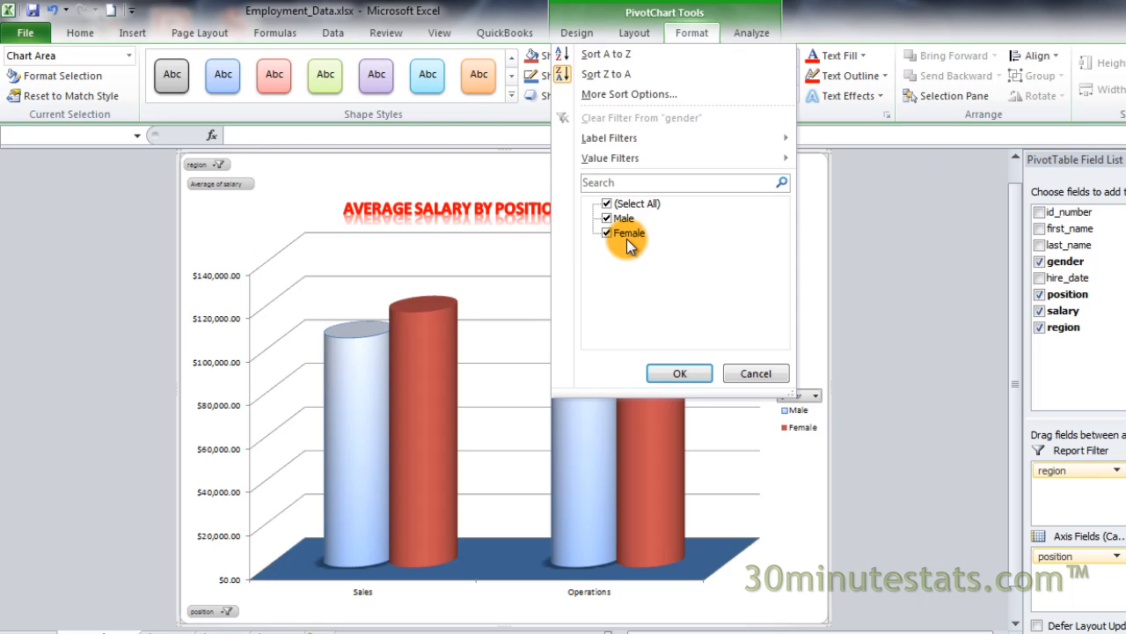
left_click(605, 233)
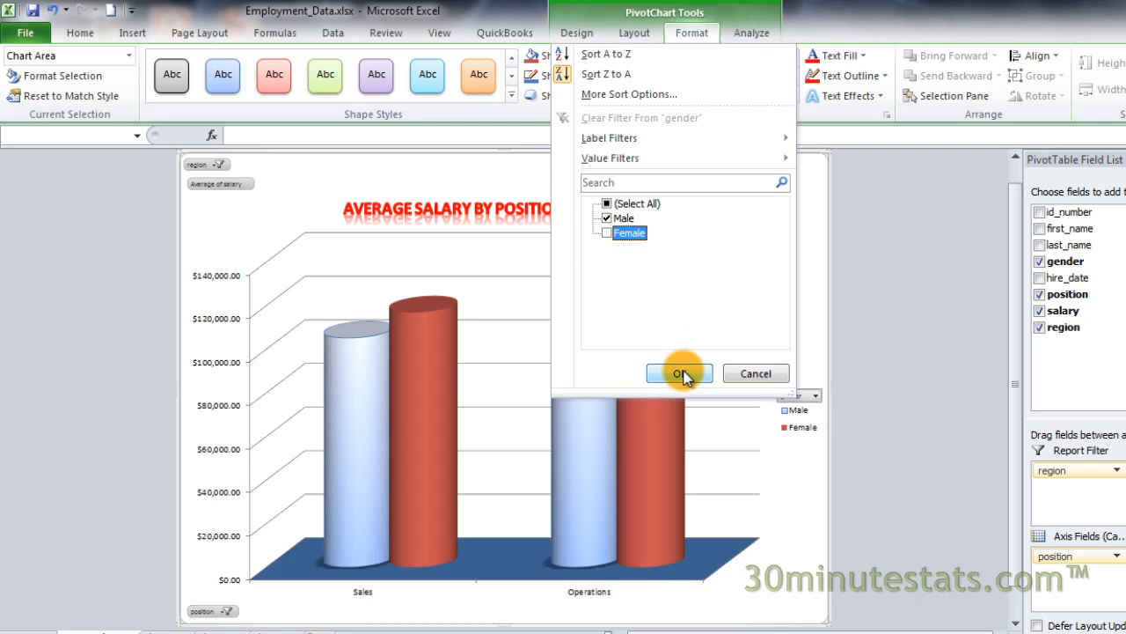
left_click(680, 373)
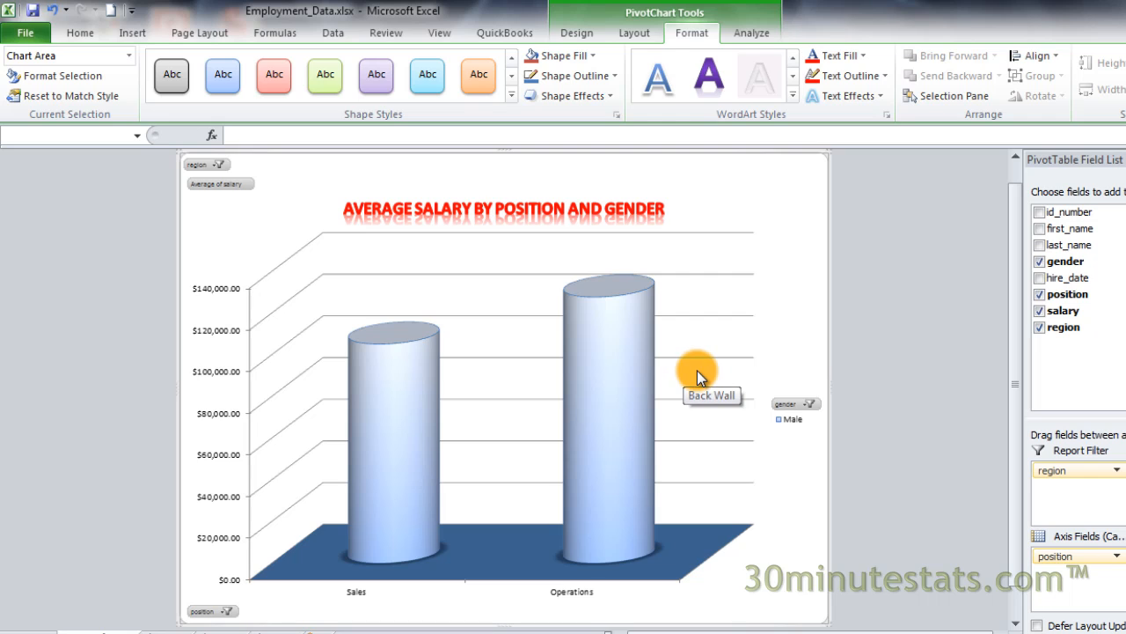